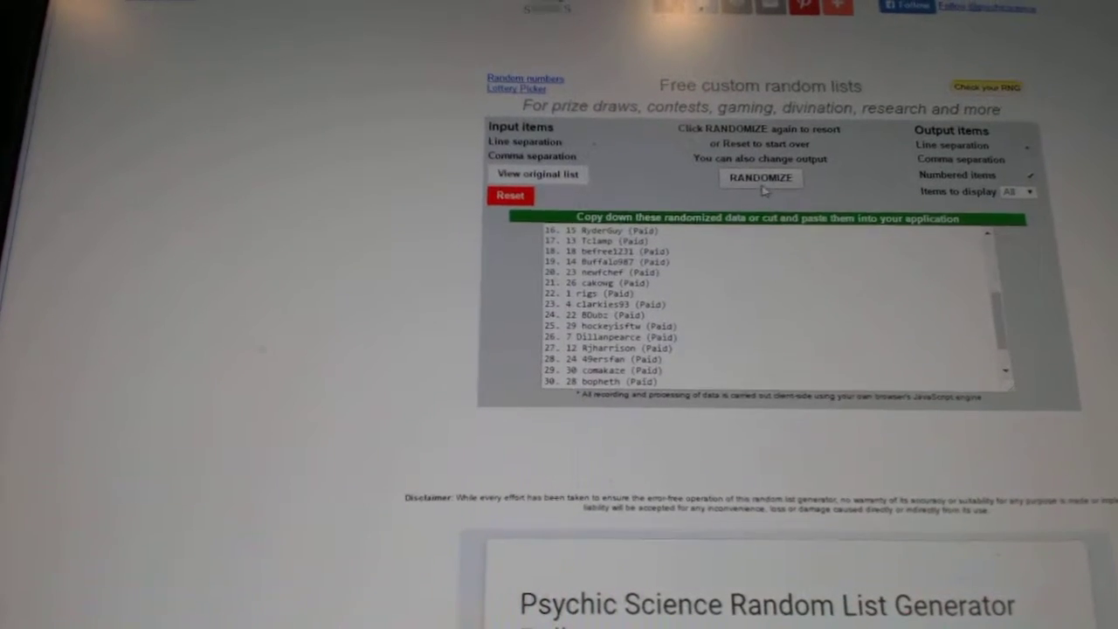
- Randomize the 30-name paid team draft entry list into a new numbered order
left_click(761, 179)
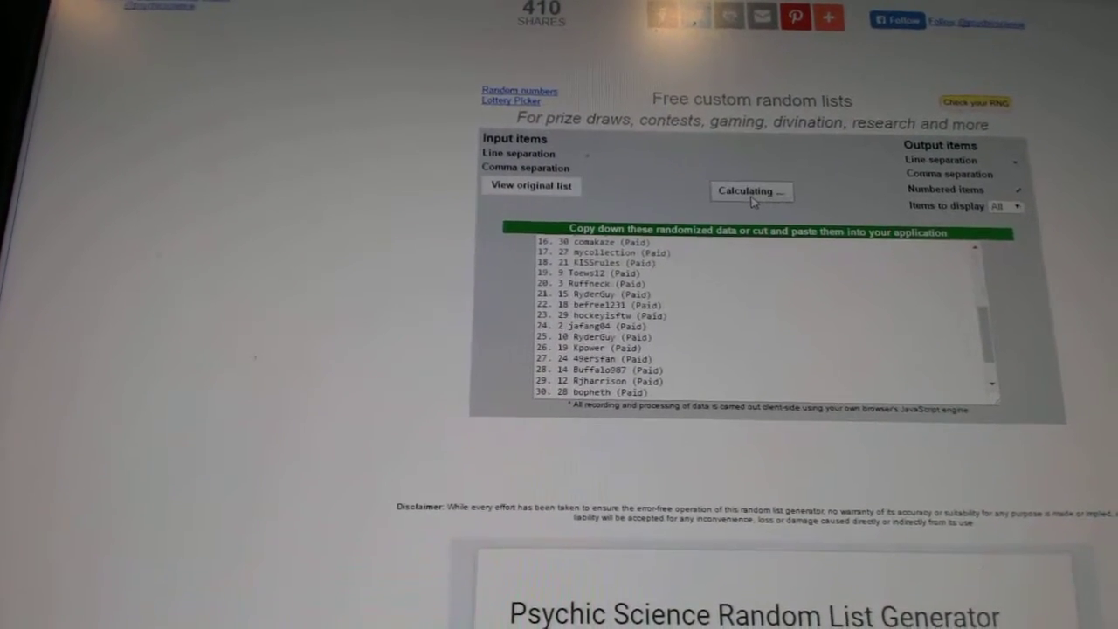